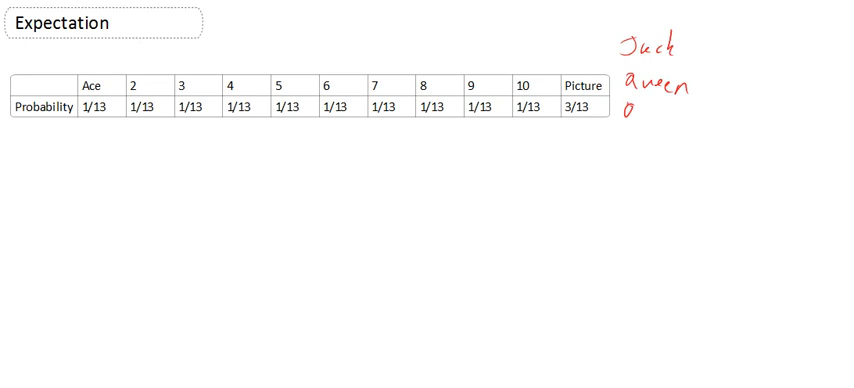
type("King")
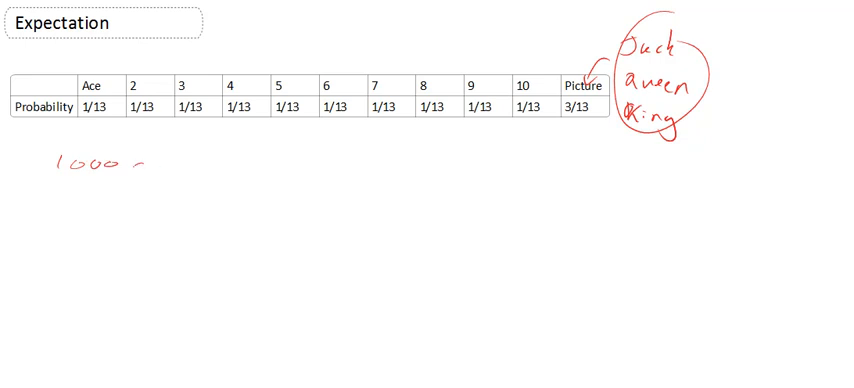
type("cards.")
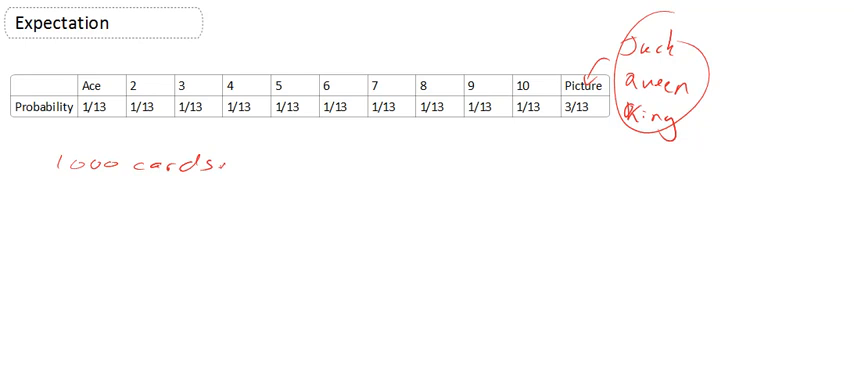
type("in a pile")
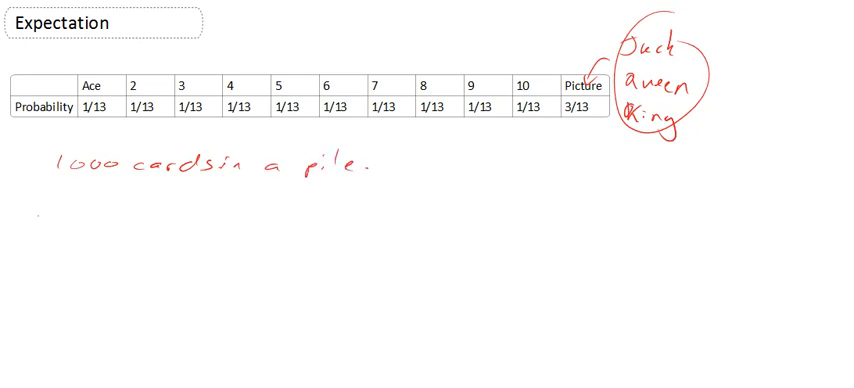
type("Howany")
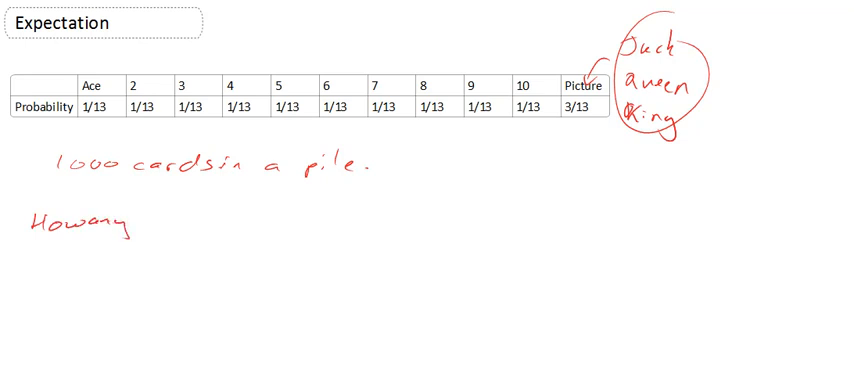
type("m")
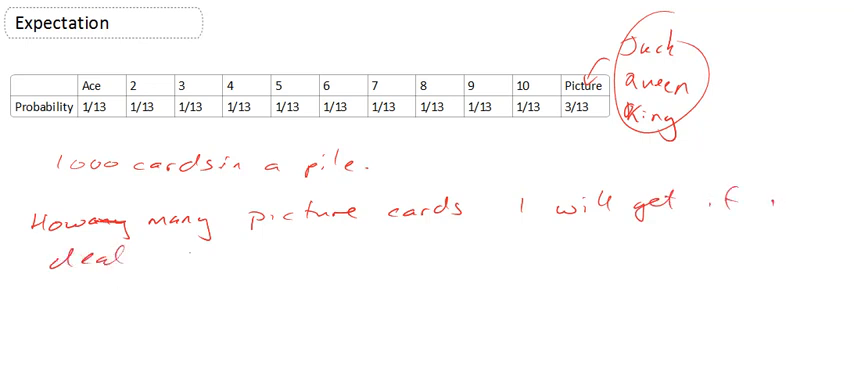
type("a set of 20")
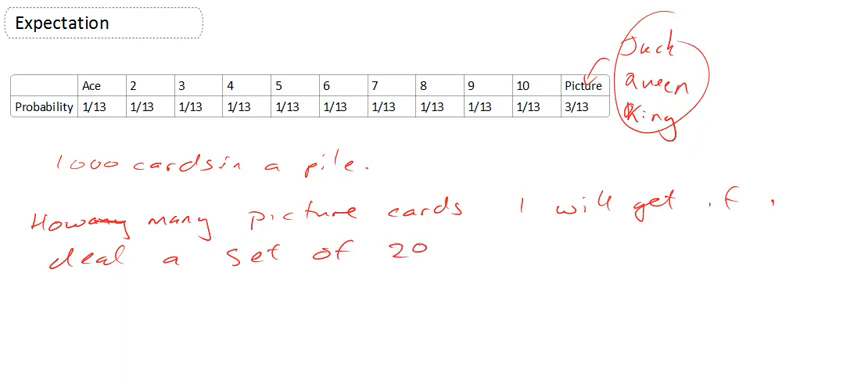
type("cards.")
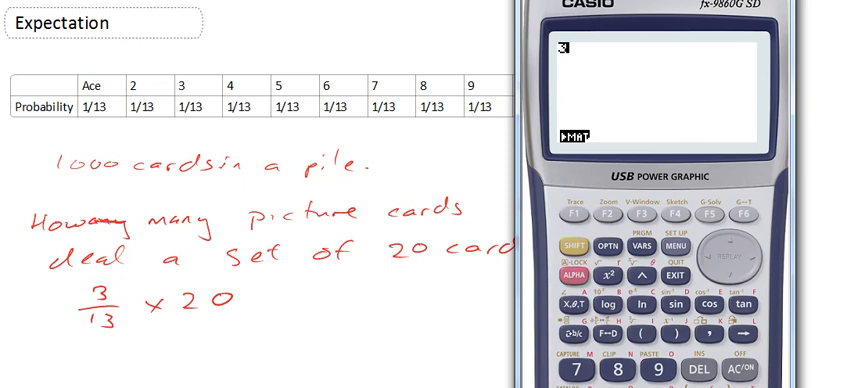
type(".13")
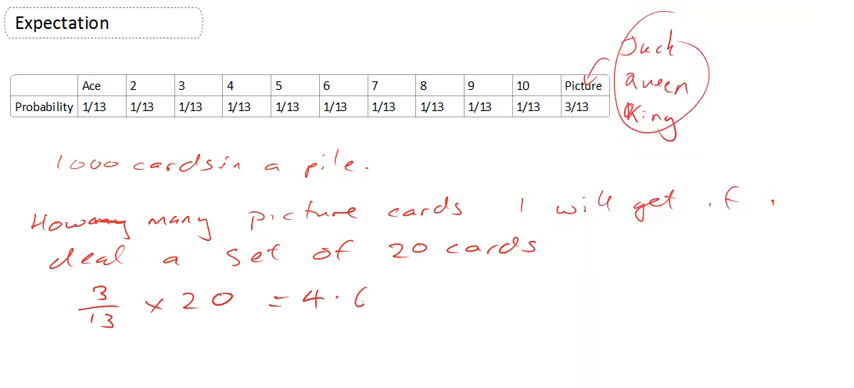
type("2")
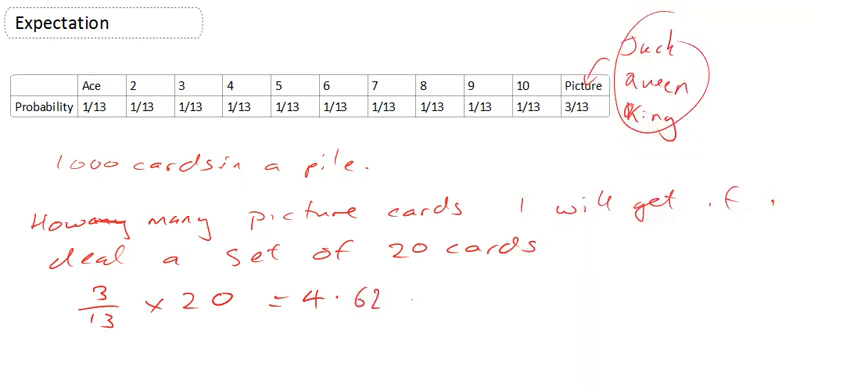